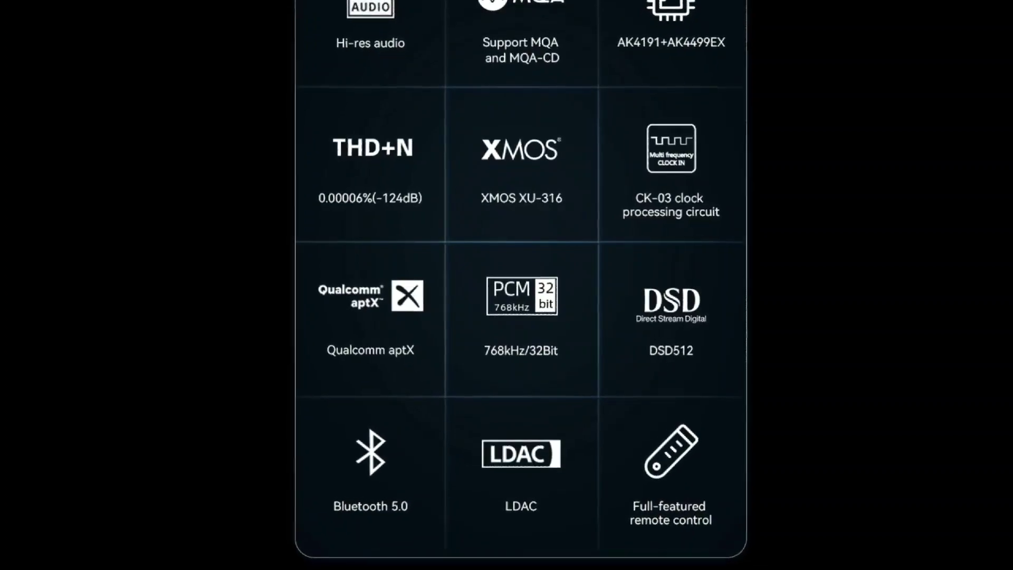
{"action": "scroll", "scroll_direction": "down", "scroll_amount": 3}
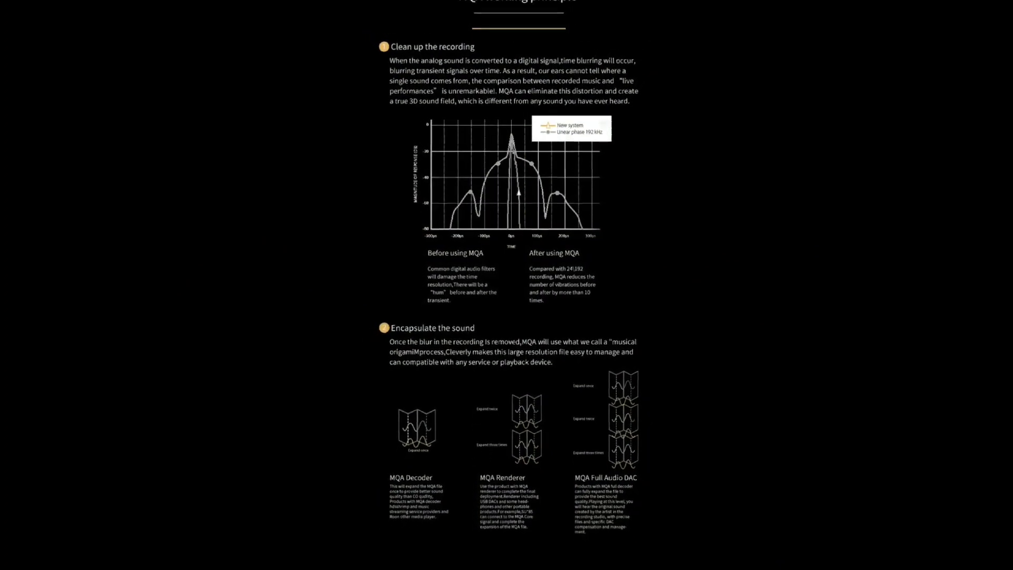
{"action": "scroll", "scroll_direction": "down", "scroll_amount": 3}
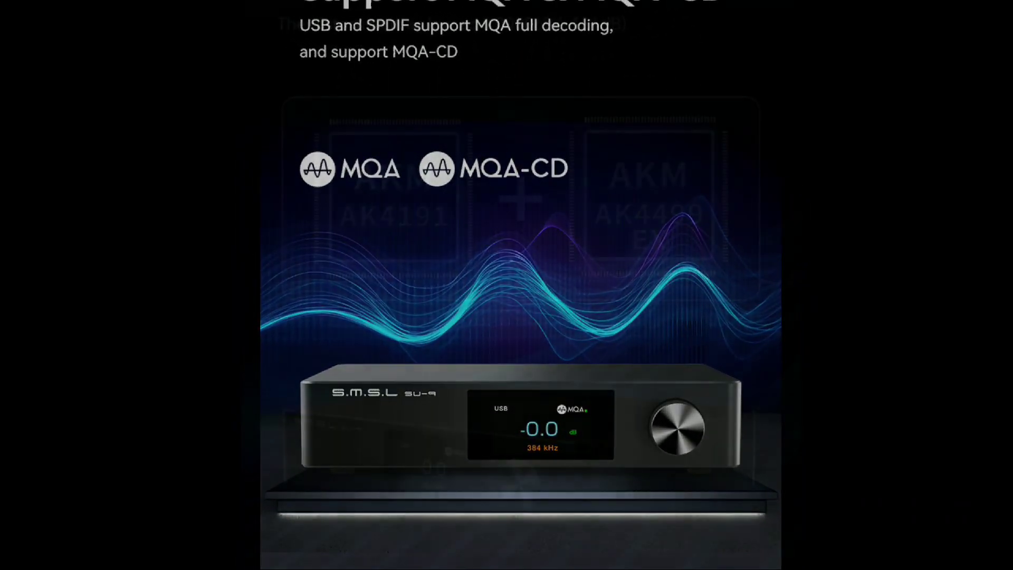
{"action": "scroll", "scroll_direction": "down", "scroll_amount": 3}
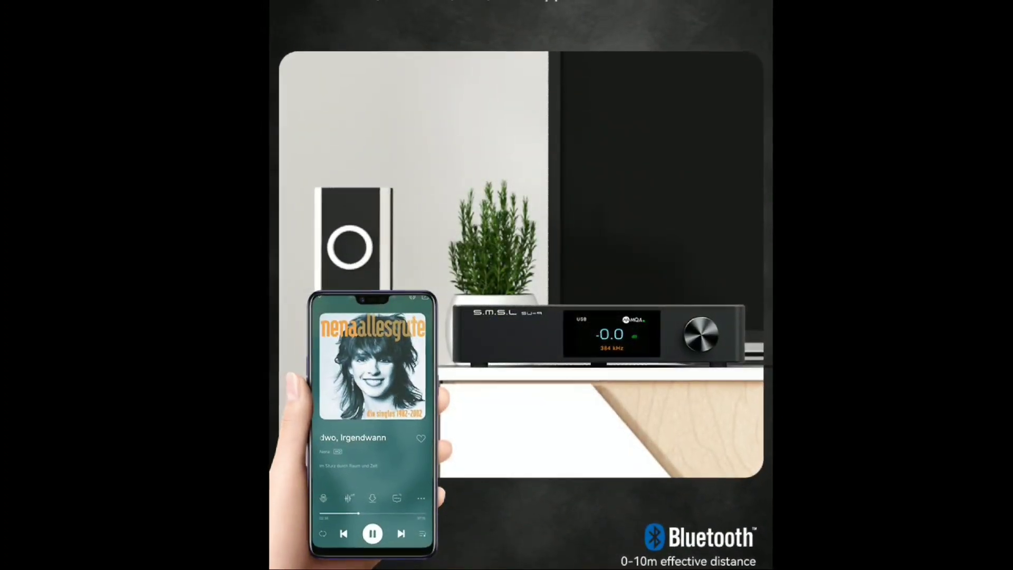
{"action": "scroll", "scroll_direction": "down", "scroll_amount": 3}
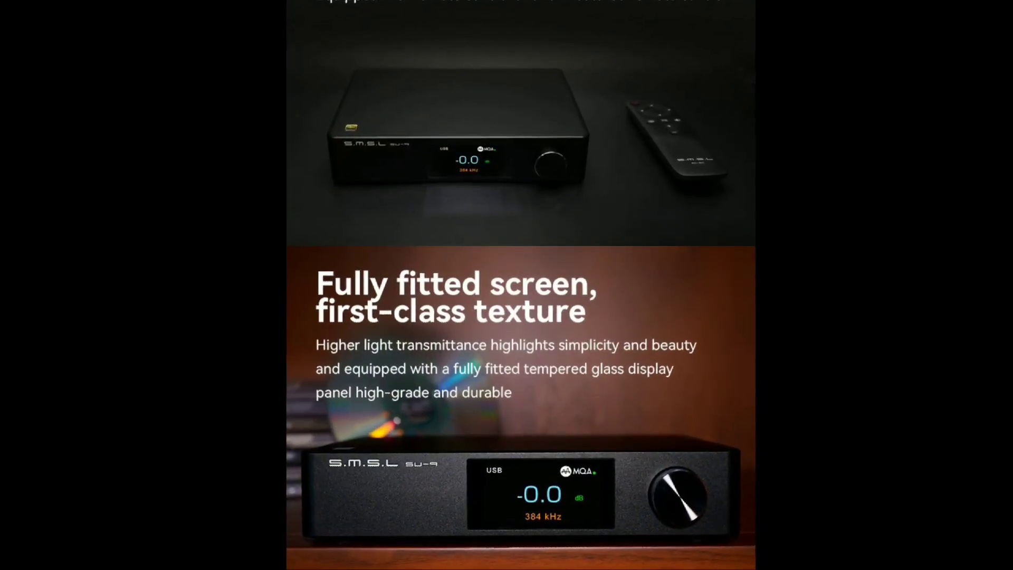
{"action": "scroll", "scroll_direction": "down", "scroll_amount": 3}
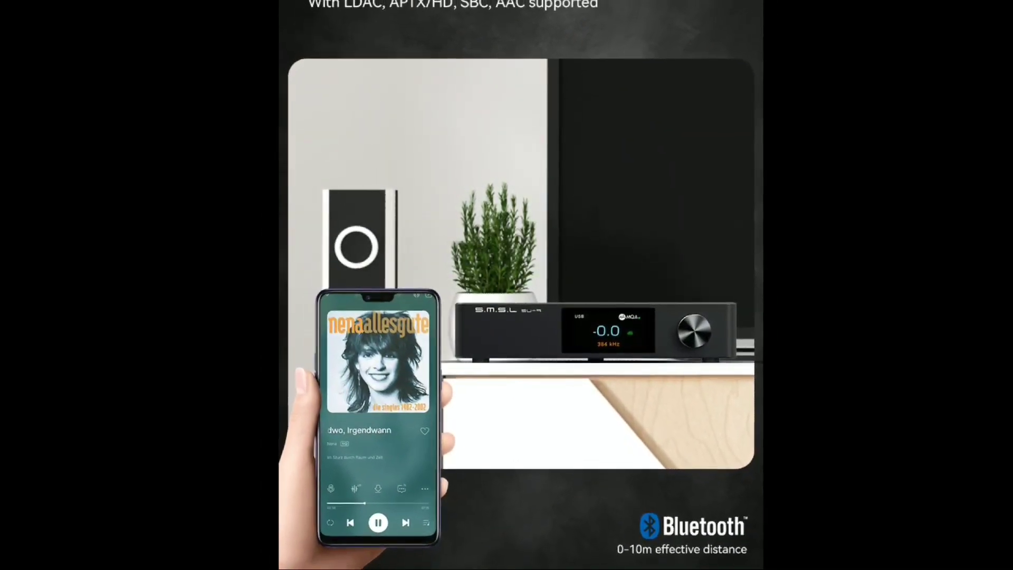
{"action": "scroll", "scroll_direction": "down", "scroll_amount": 3}
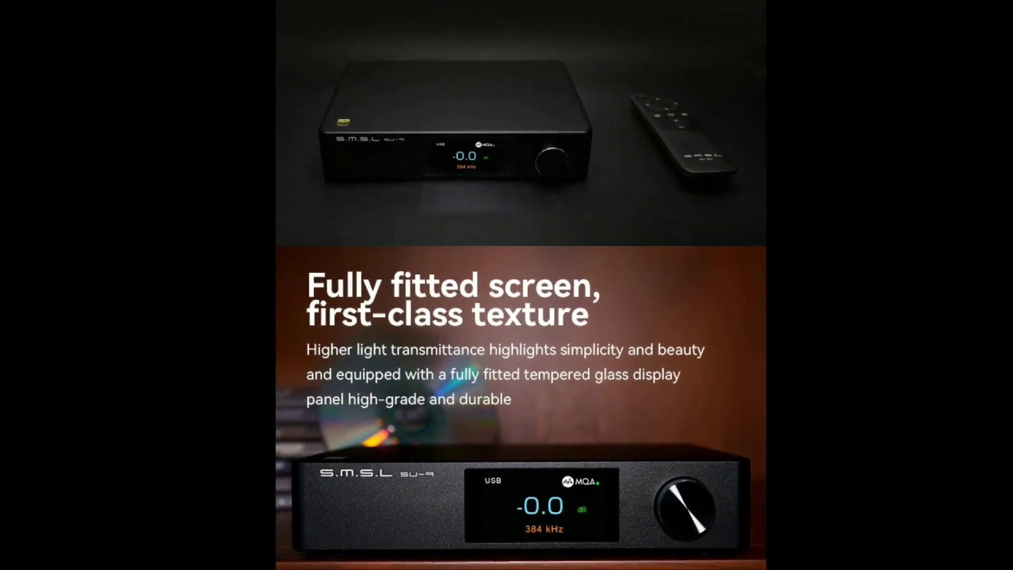
{"action": "scroll", "scroll_direction": "down", "scroll_amount": 3}
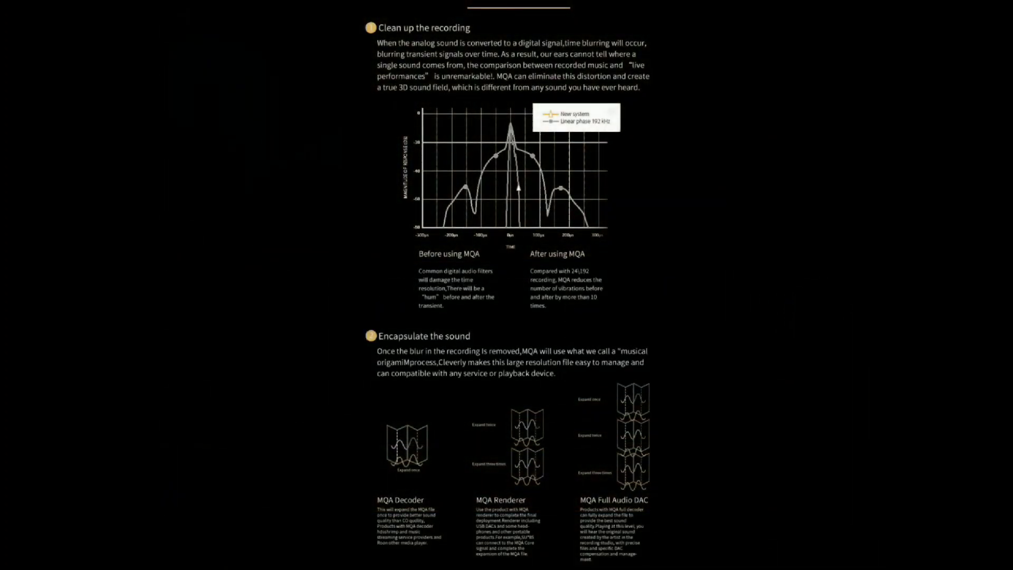
{"action": "scroll", "scroll_direction": "down", "scroll_amount": 3}
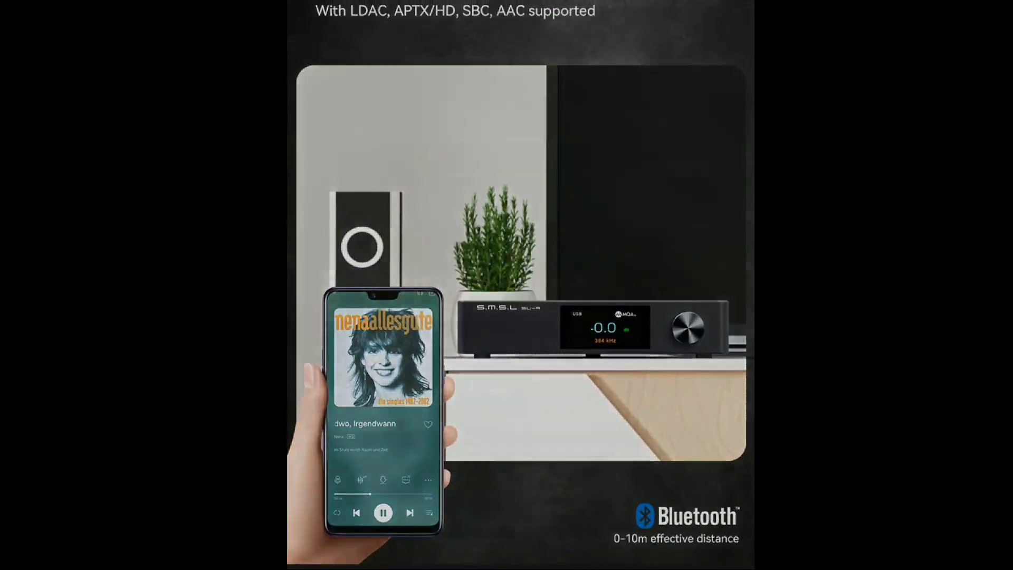
{"action": "scroll", "scroll_direction": "down", "scroll_amount": 3}
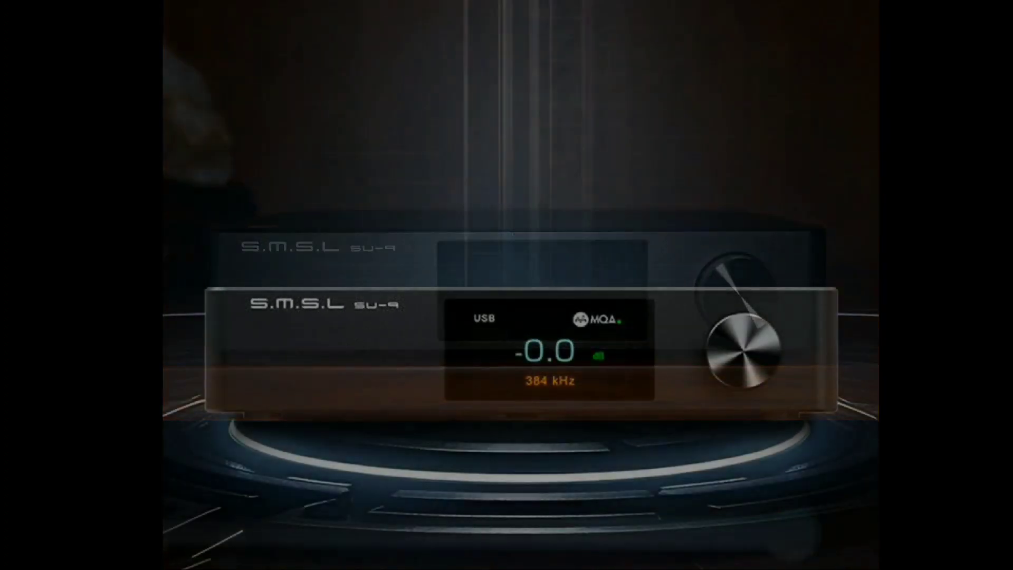
{"action": "scroll", "scroll_direction": "down", "scroll_amount": 3}
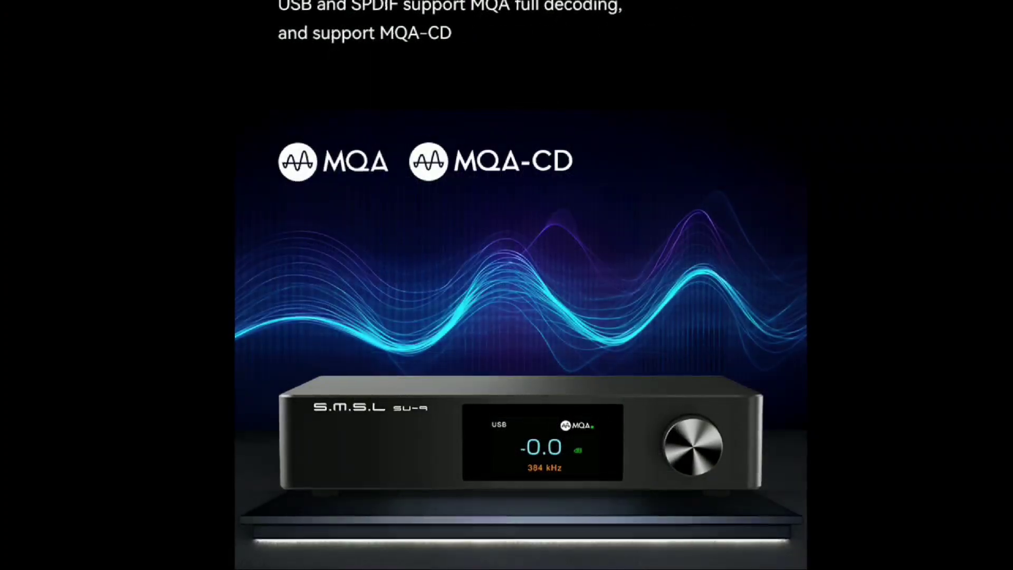
{"action": "scroll", "scroll_direction": "down", "scroll_amount": 3}
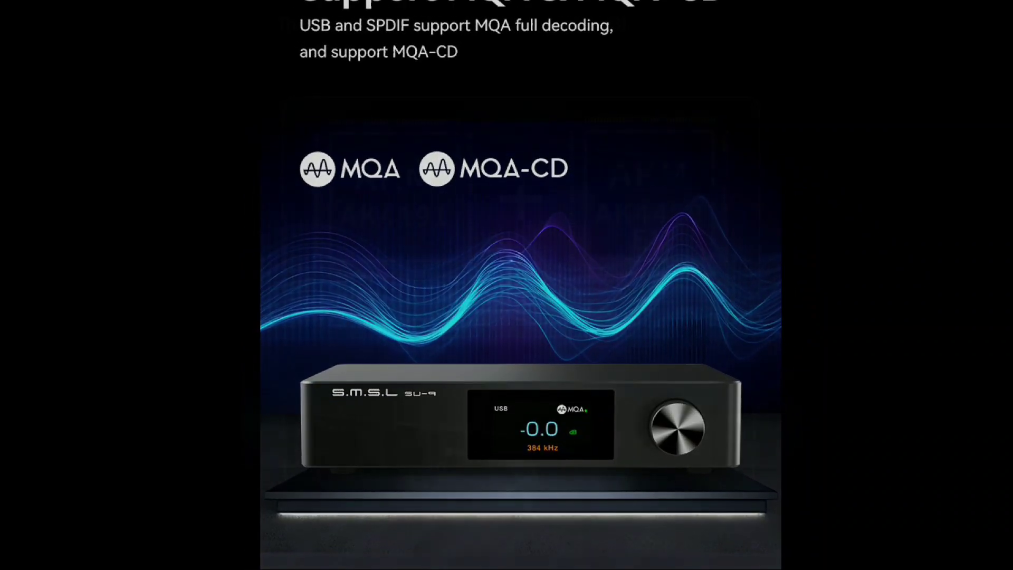
{"action": "scroll", "scroll_direction": "down", "scroll_amount": 3}
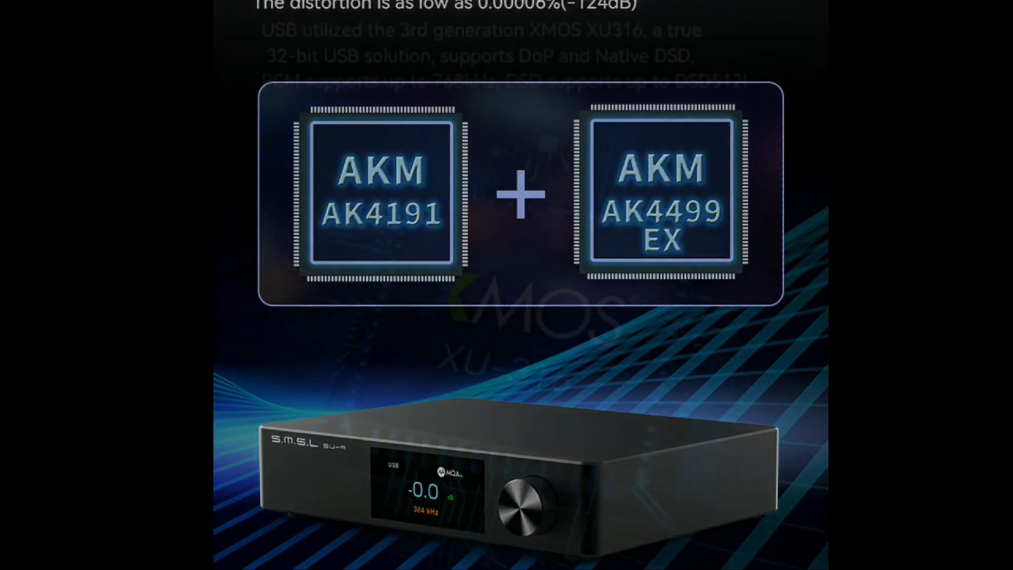
{"action": "scroll", "scroll_direction": "down", "scroll_amount": 3}
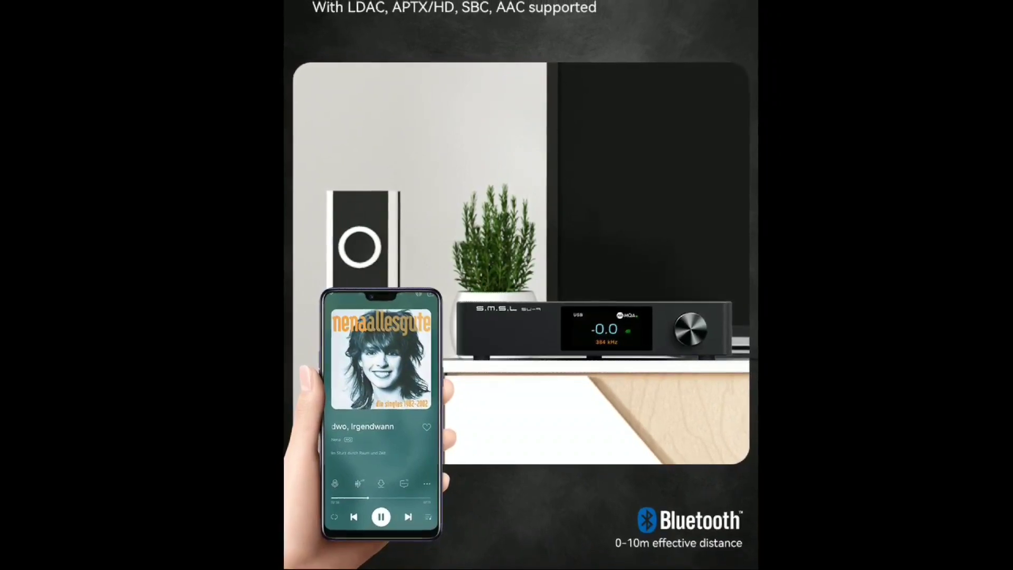
{"action": "scroll", "scroll_direction": "down", "scroll_amount": 3}
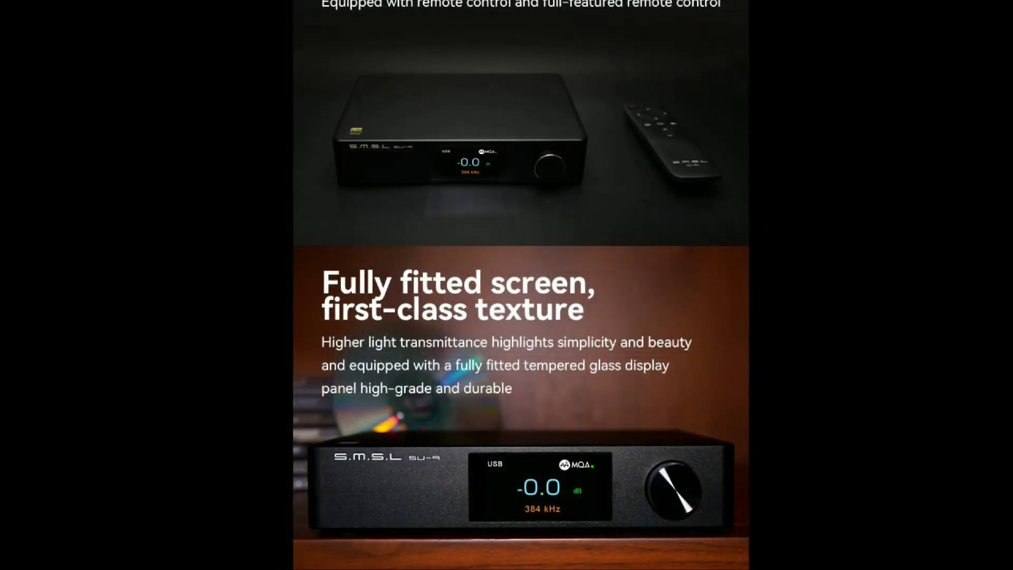